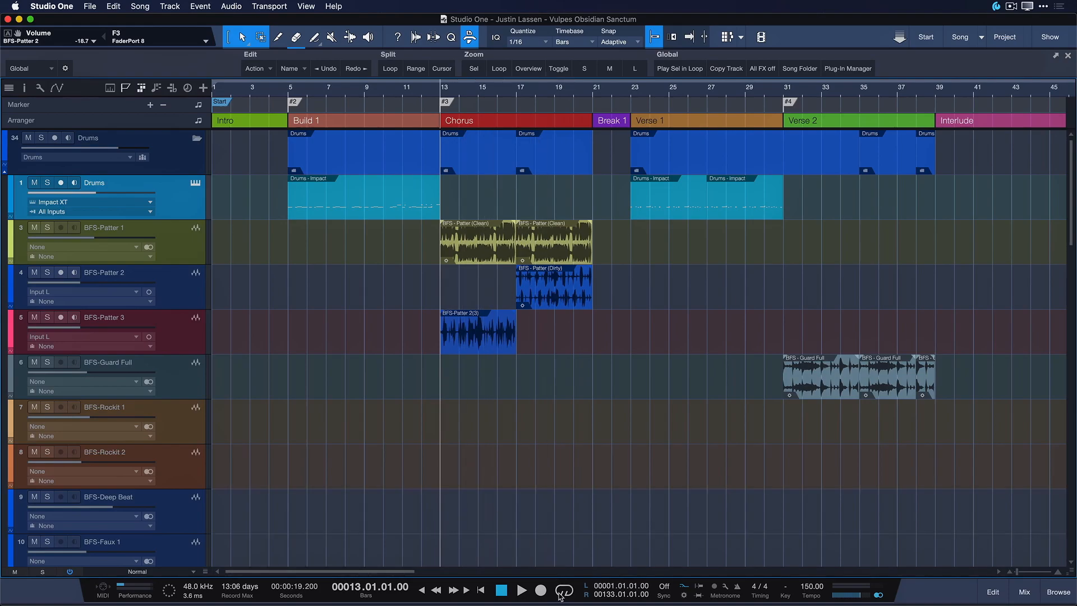
Uncheck Return to Start on Stop from the Loop button's transport options.
right_click(563, 596)
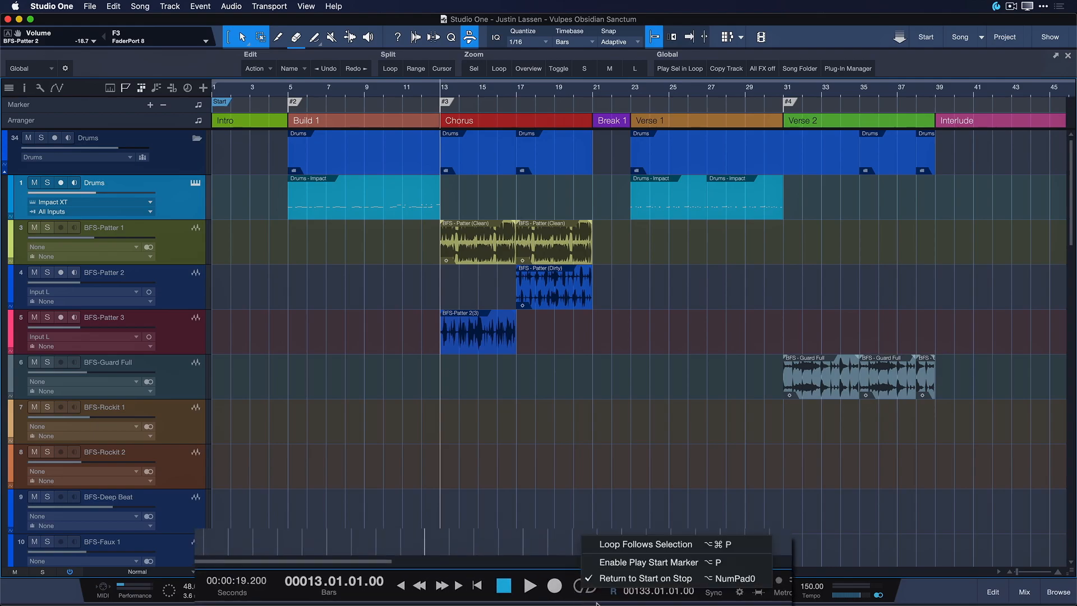
mouse_move(646, 562)
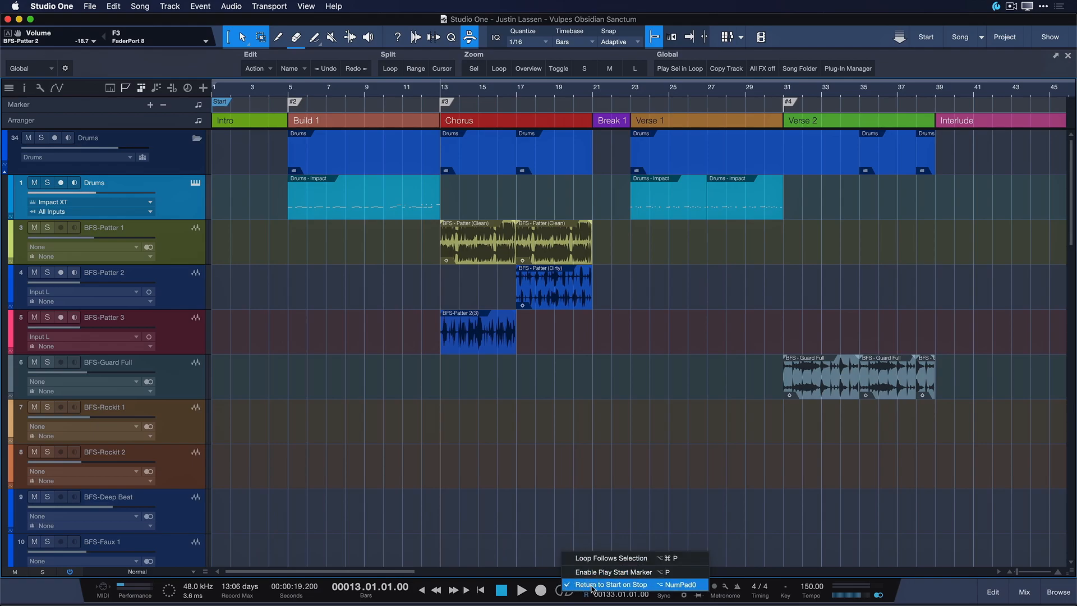
left_click(610, 584)
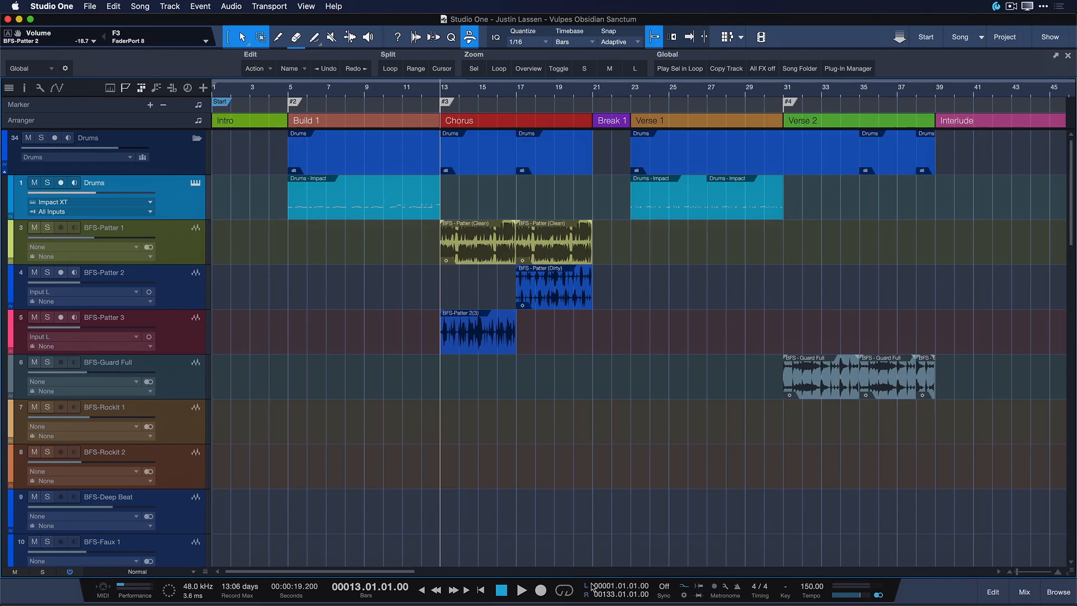
mouse_move(429, 119)
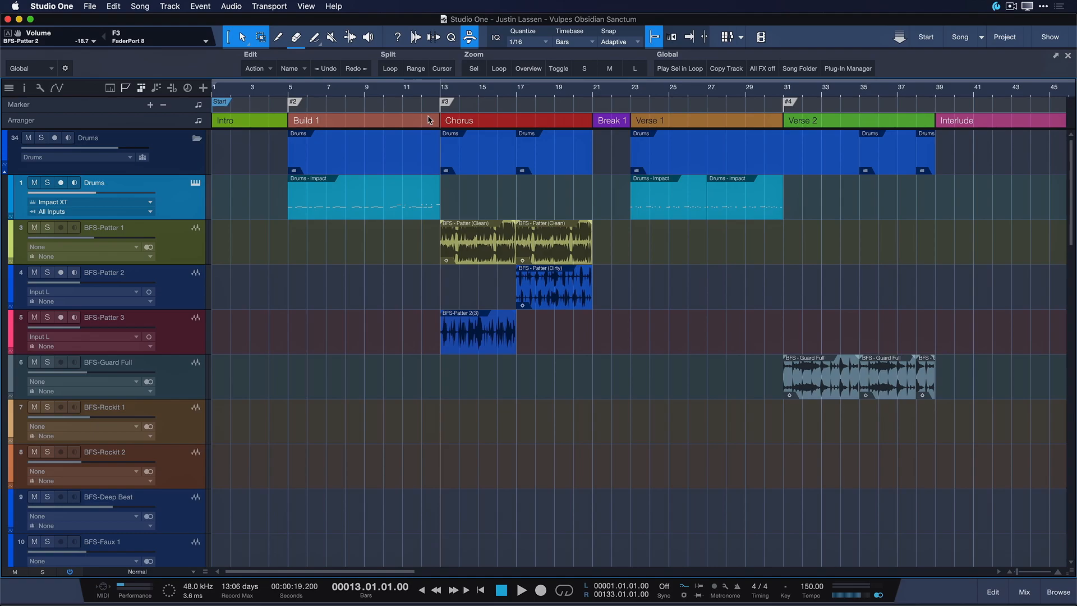
left_click(523, 588)
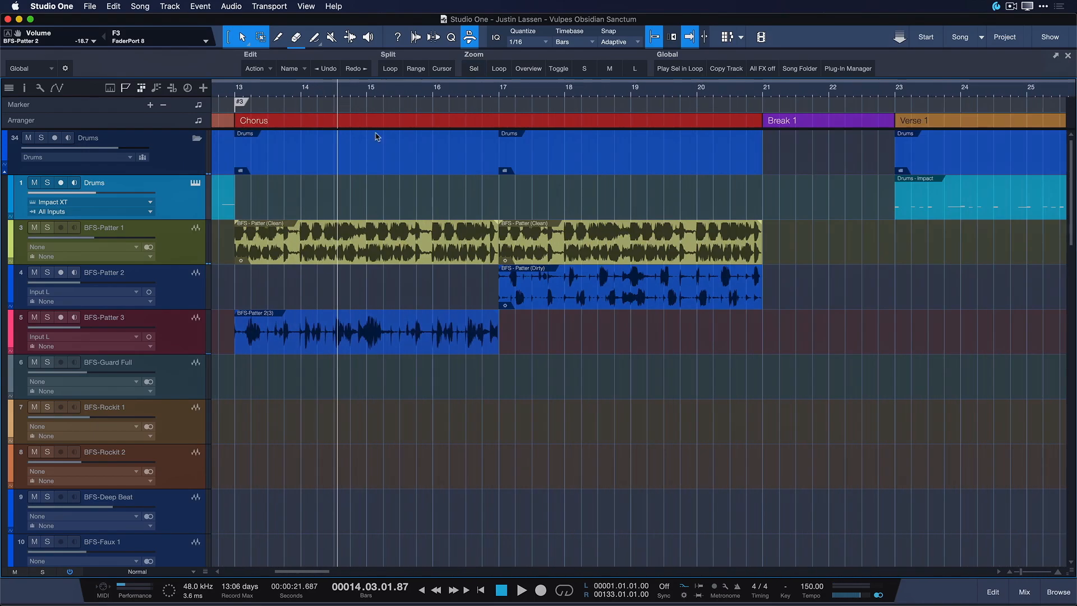
Re-enable Return to Start on Stop from the Loop button's options.
left_click(522, 589)
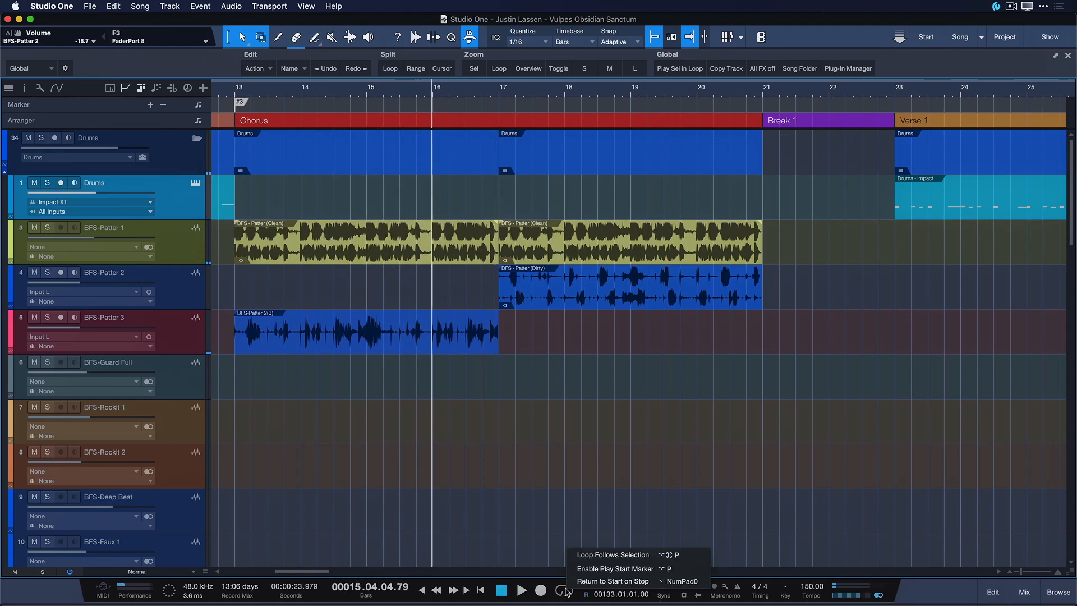
mouse_move(613, 581)
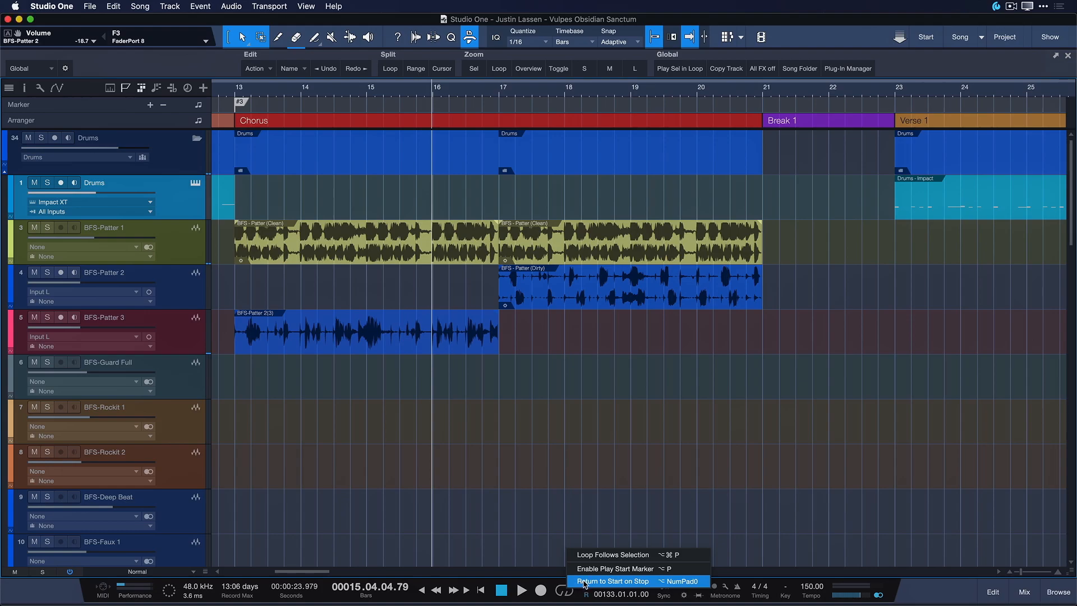
left_click(613, 581)
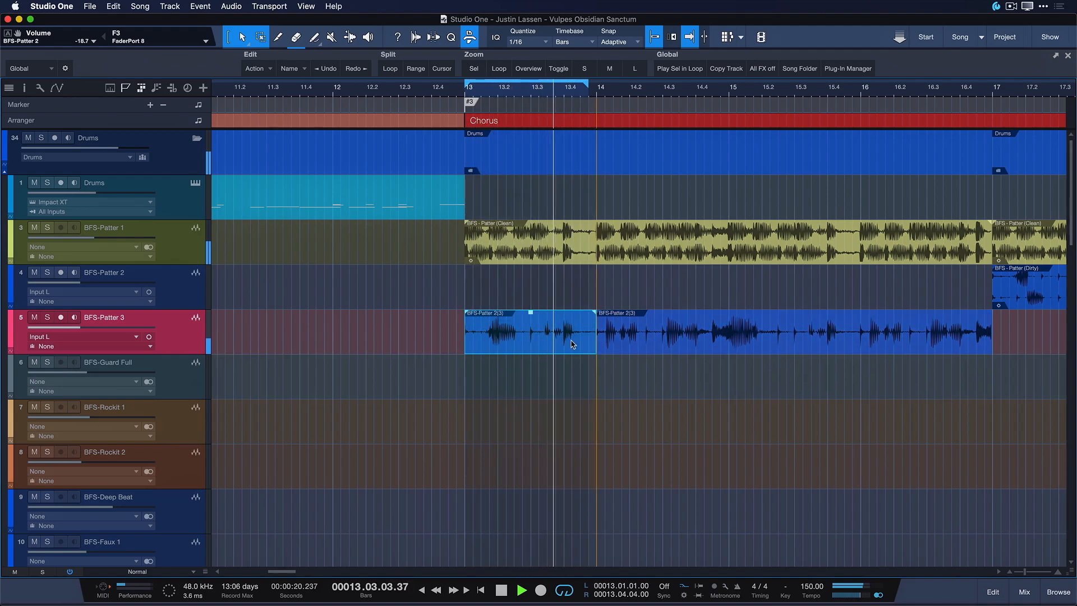
Select the dirty BFS-Patter 2 event so the loop can cover bars 17–21.
left_click(502, 589)
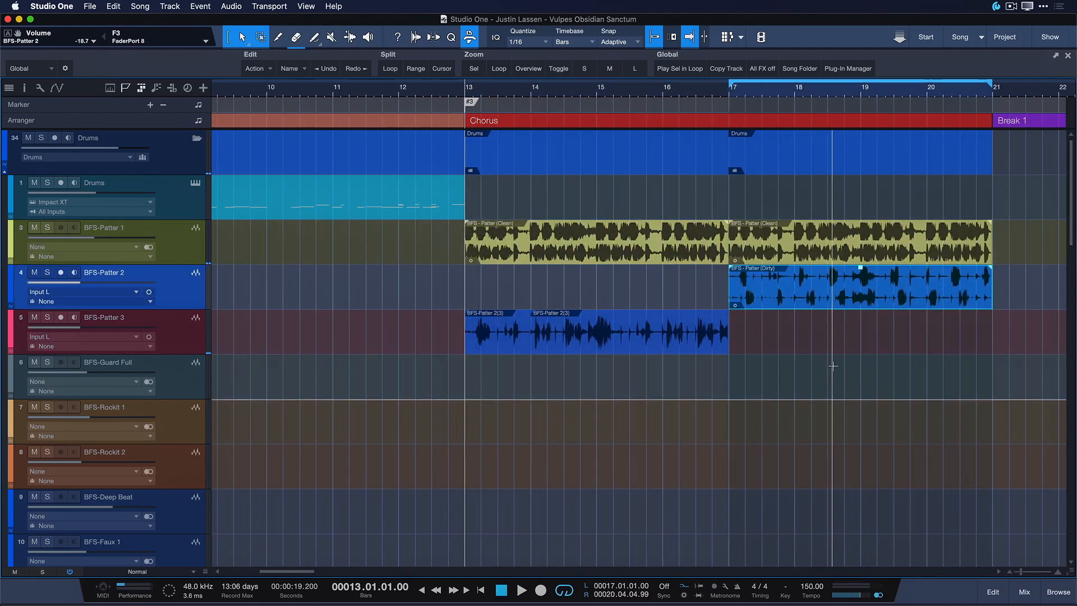
mouse_move(623, 36)
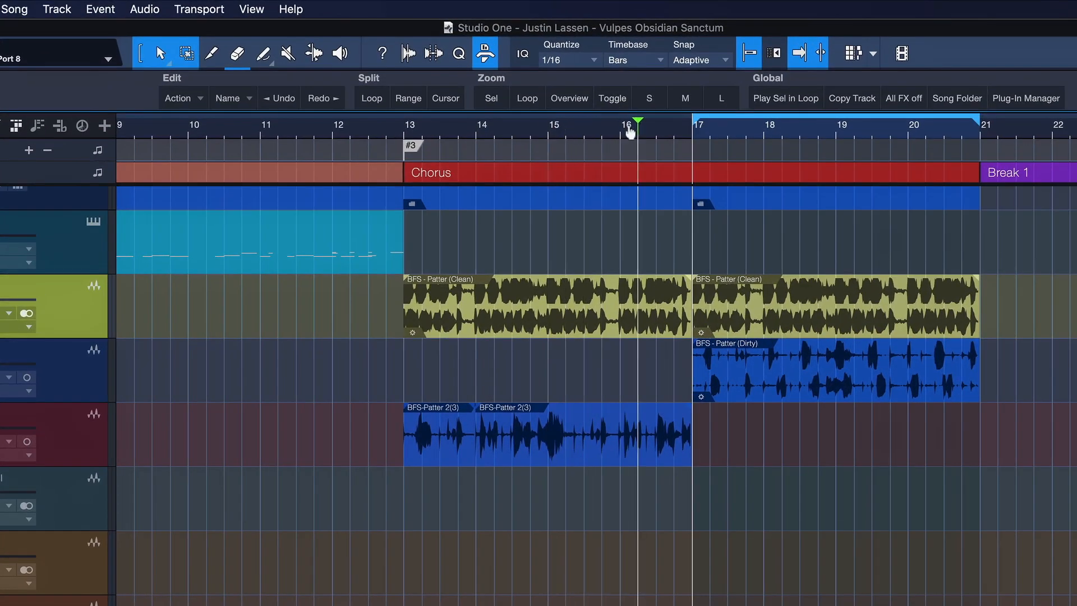
Place the play start marker near bar 13 and stop playback to return there.
left_click(477, 126)
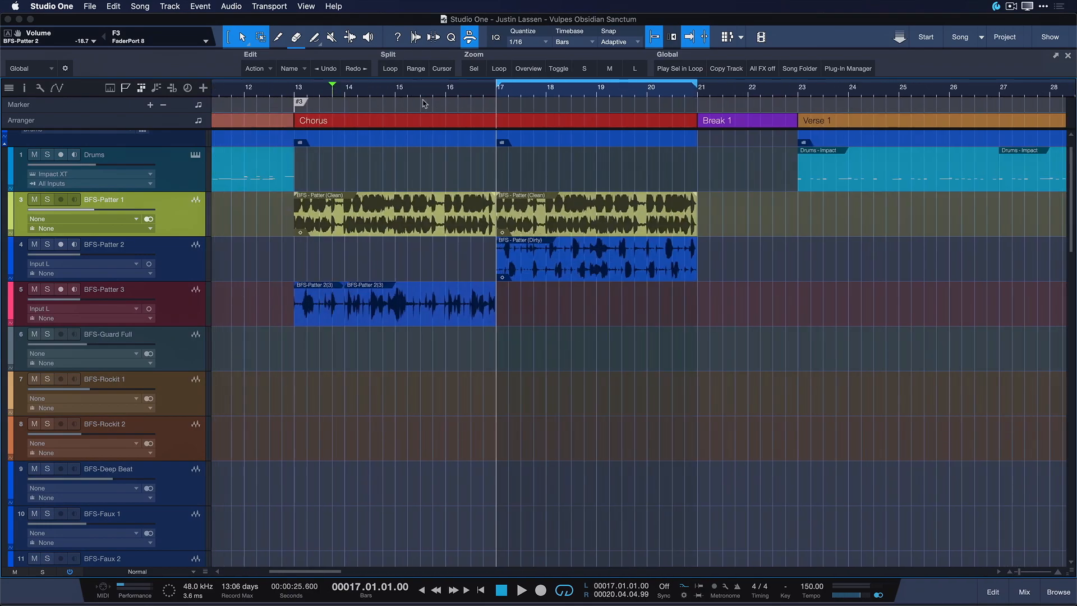
mouse_move(292, 89)
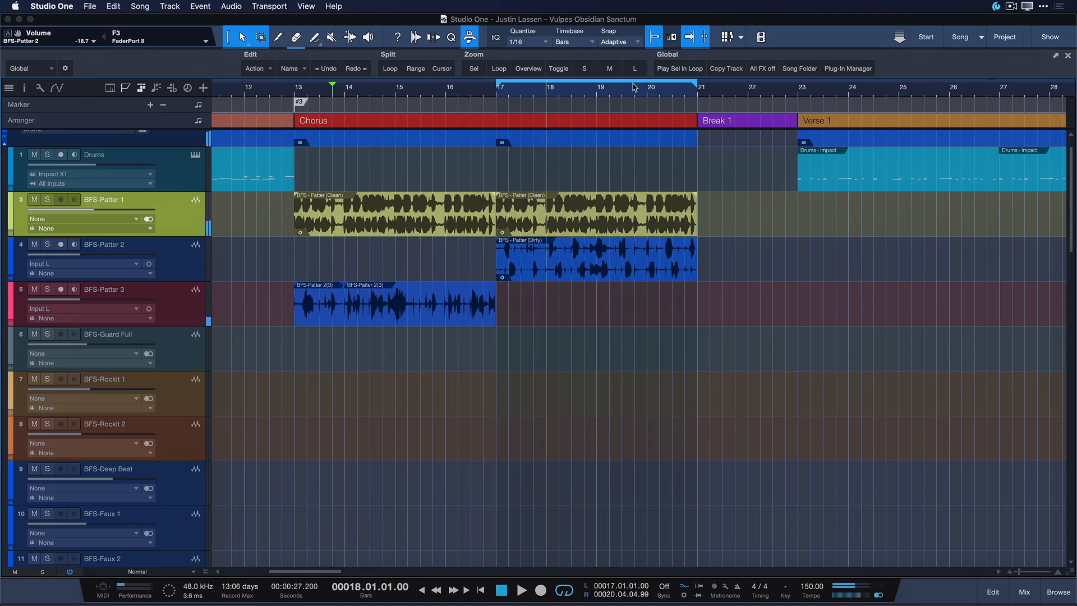
left_click(355, 96)
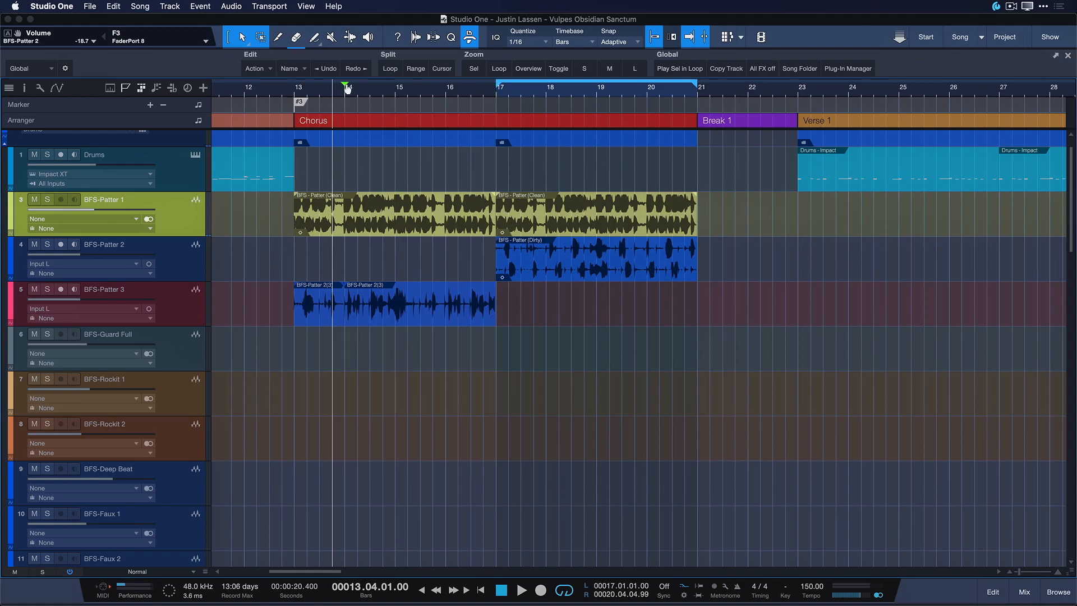
Set the loop range over the Intro bars 1–5 and bring up the Song menu.
right_click(345, 88)
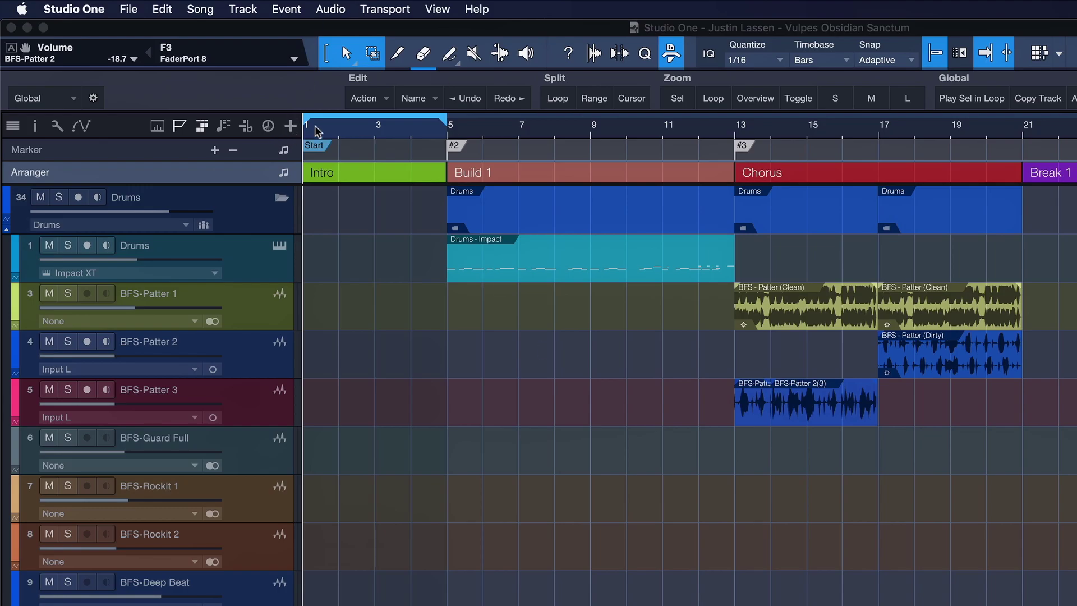
mouse_move(315, 116)
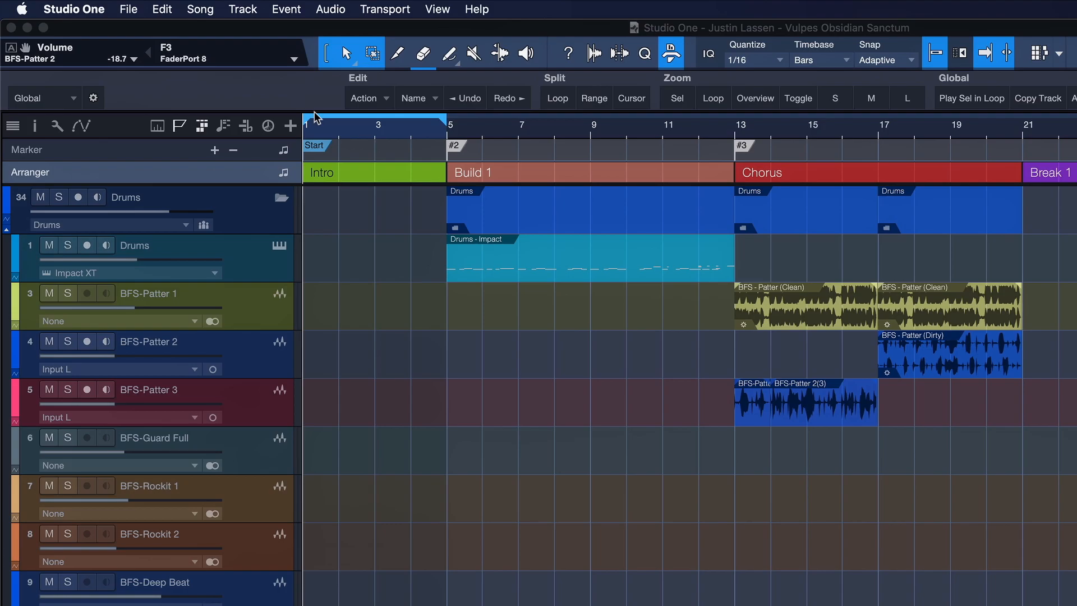
mouse_move(451, 120)
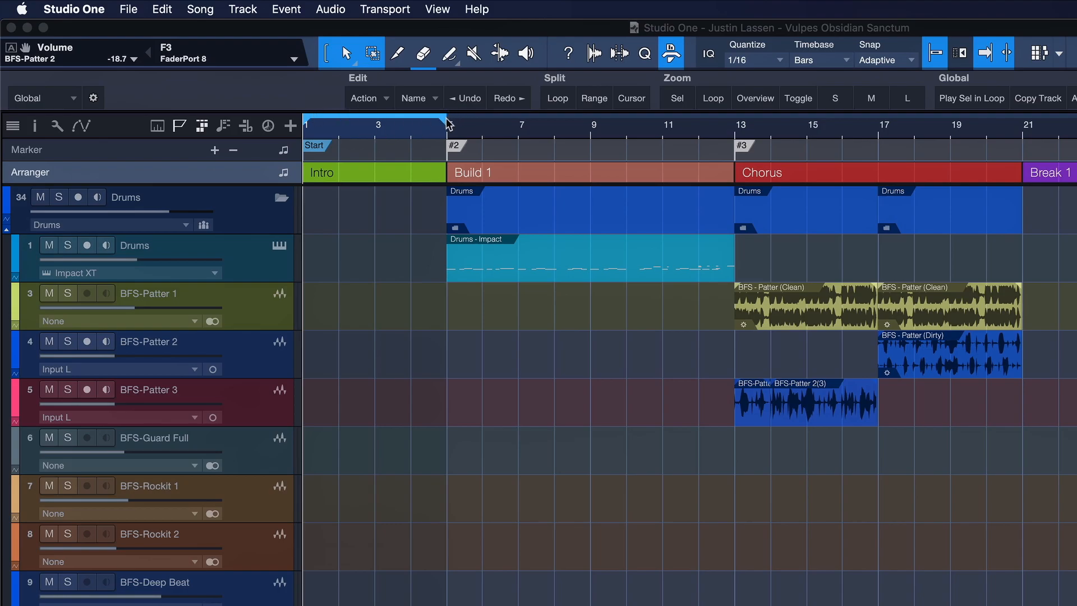
left_click(200, 9)
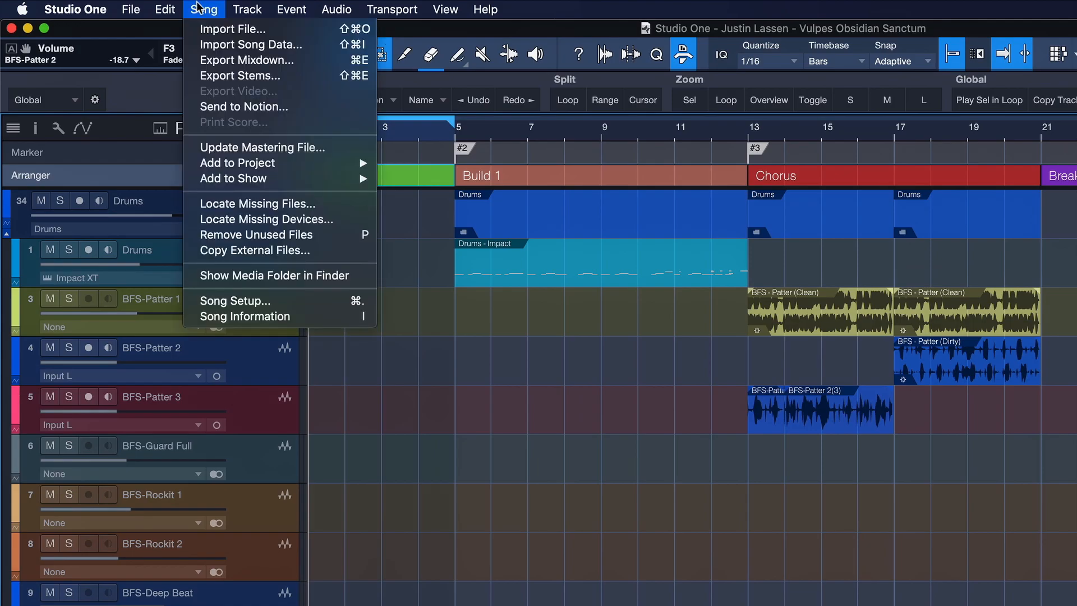
Show the Song Setup General settings with sample rate, timebase and song start/end.
left_click(235, 301)
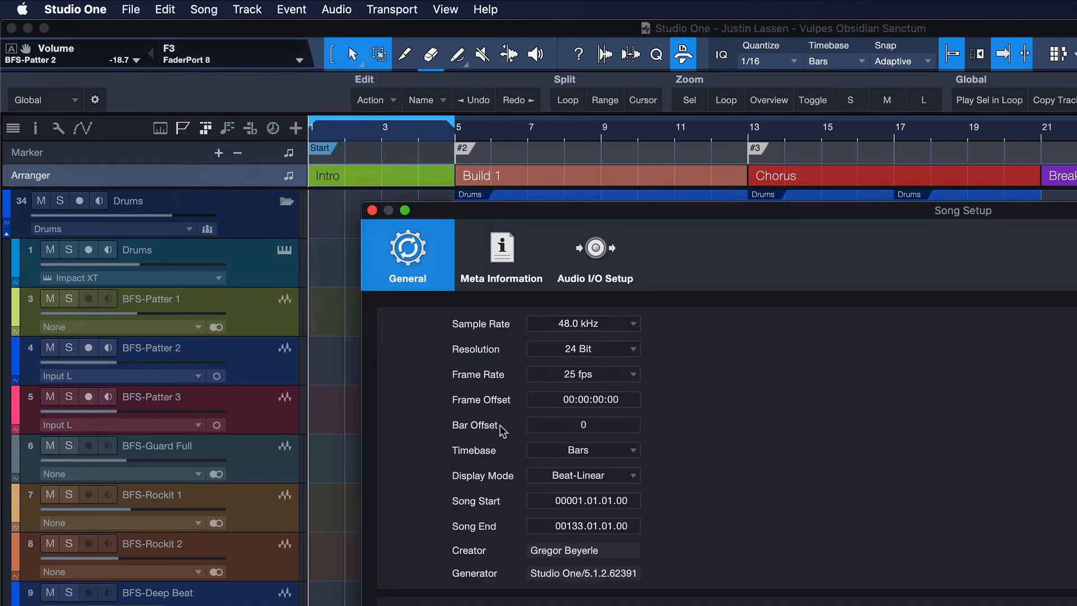
mouse_move(547, 438)
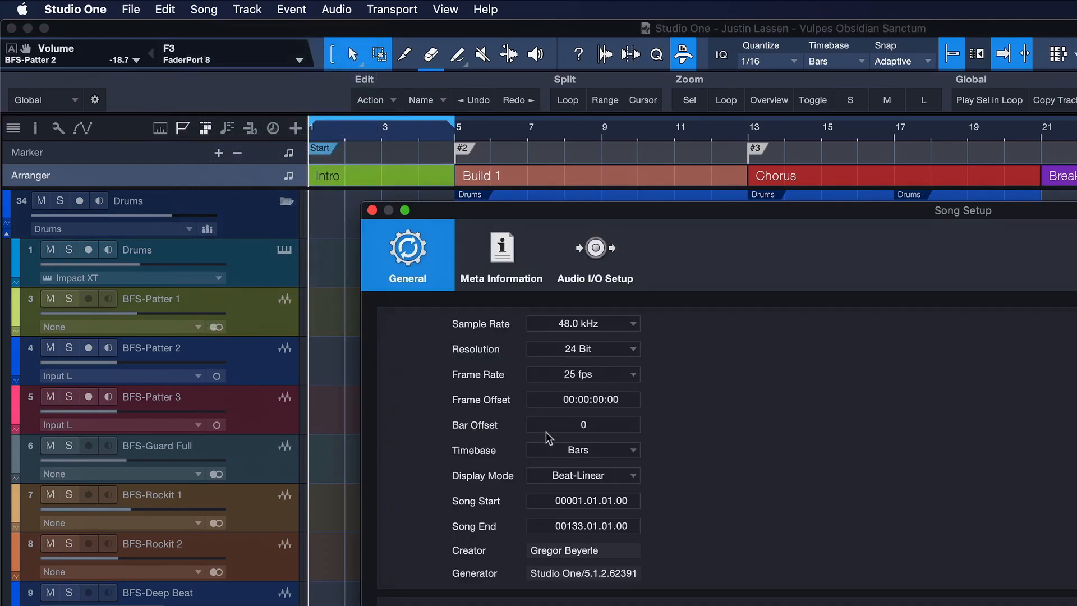
left_click(582, 424)
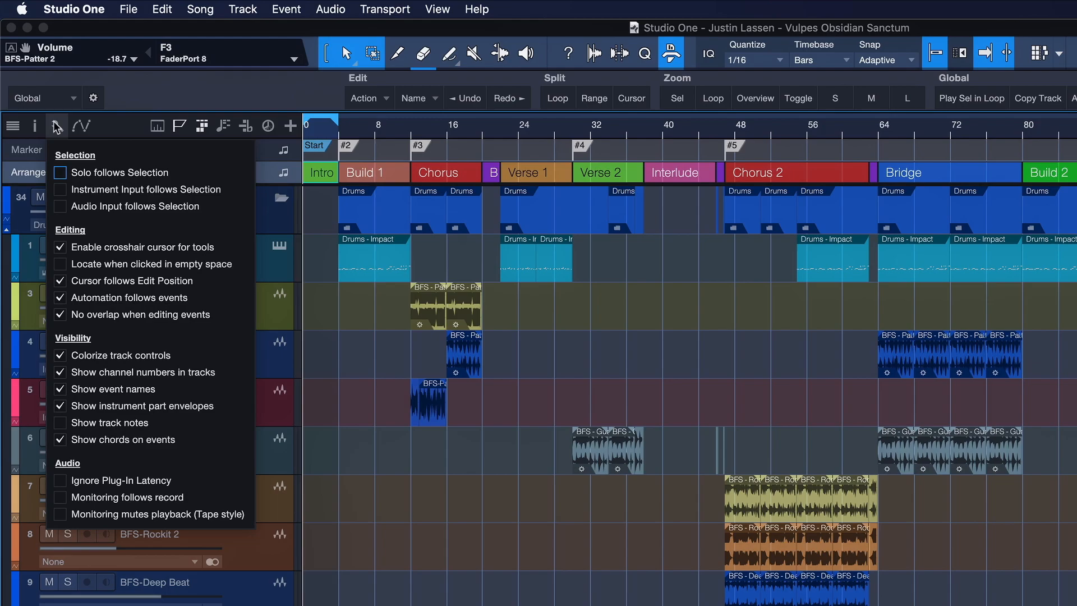
mouse_move(58, 274)
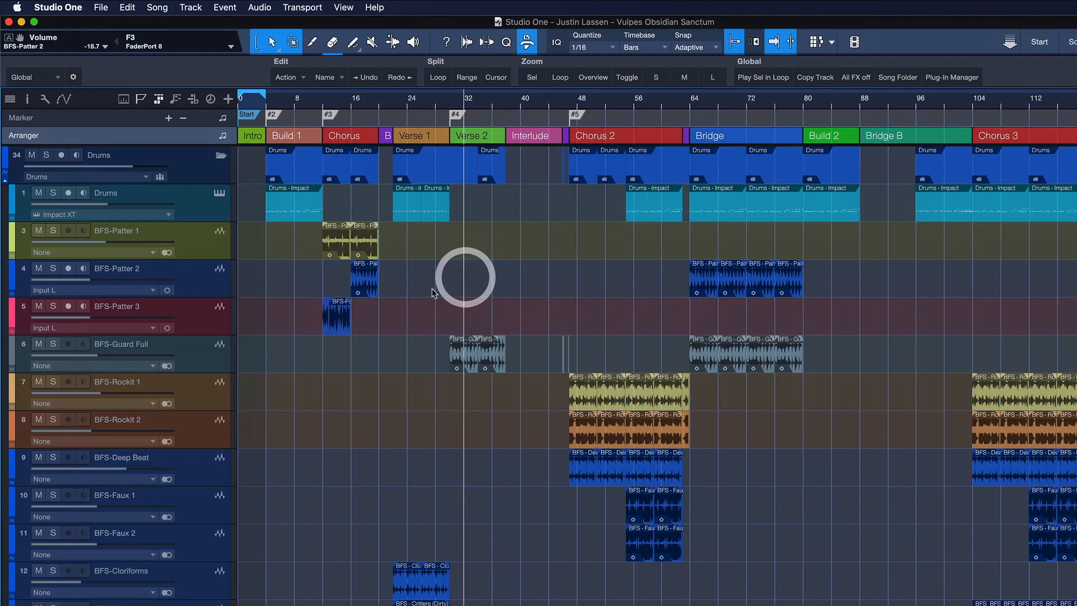
mouse_move(572, 289)
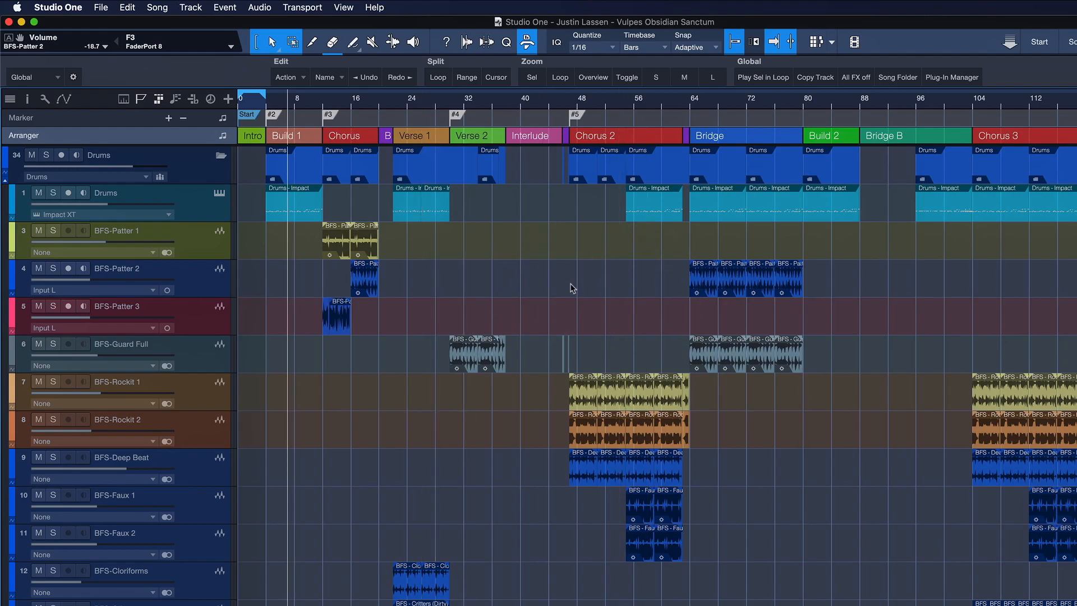
mouse_move(655, 255)
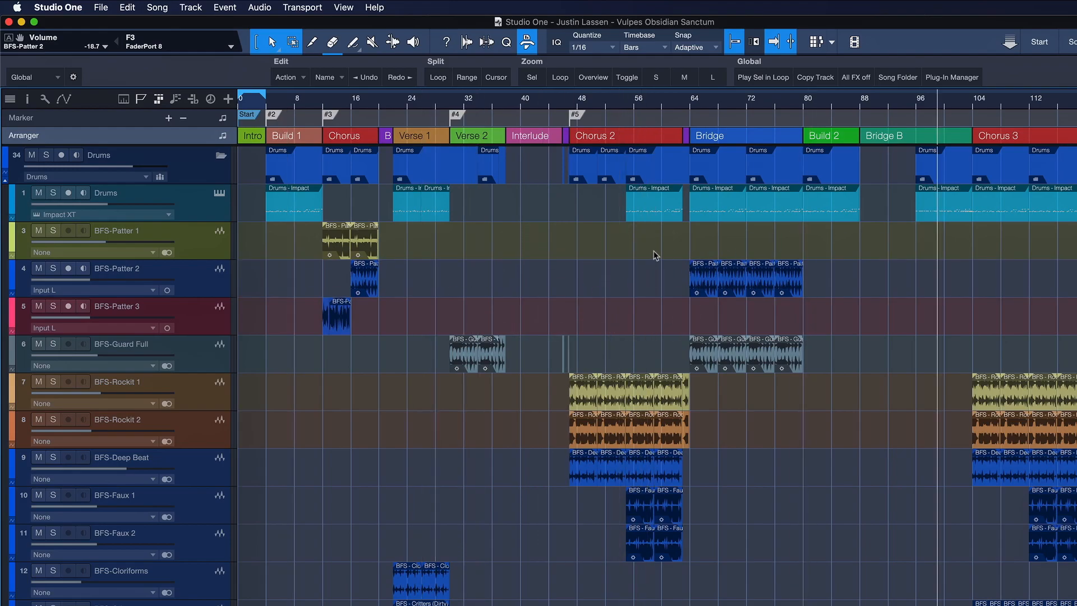
mouse_move(404, 292)
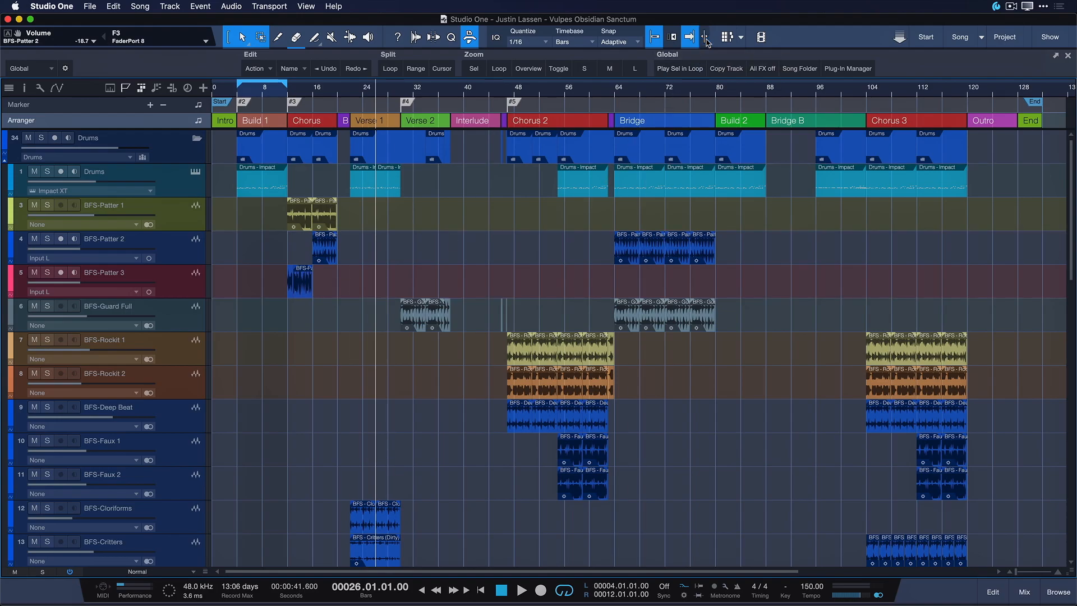
Bring up the Studio One application menu from the arrangement.
left_click(38, 88)
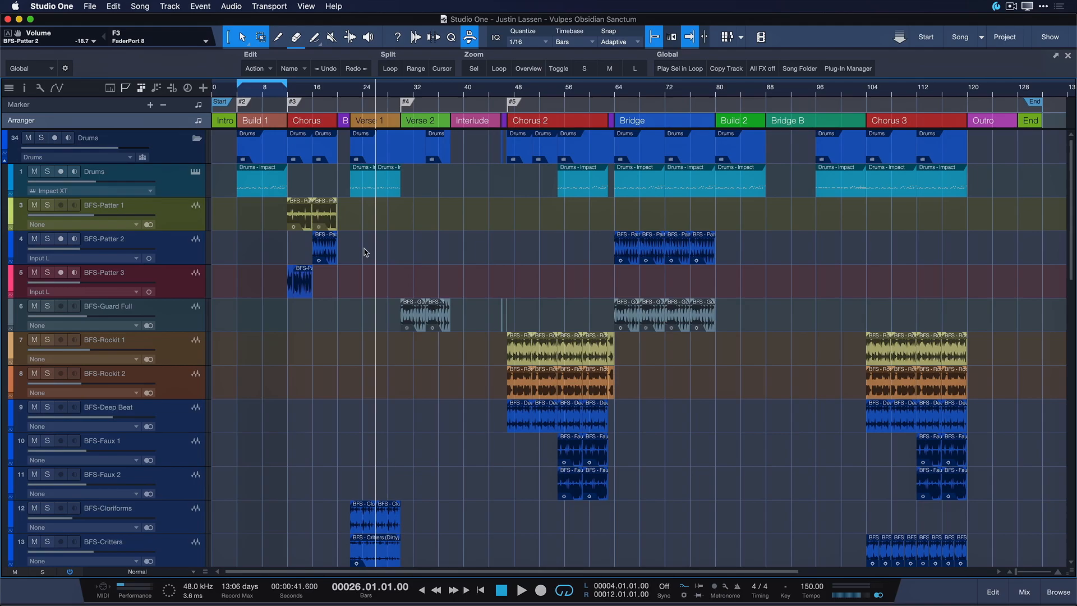
left_click(58, 8)
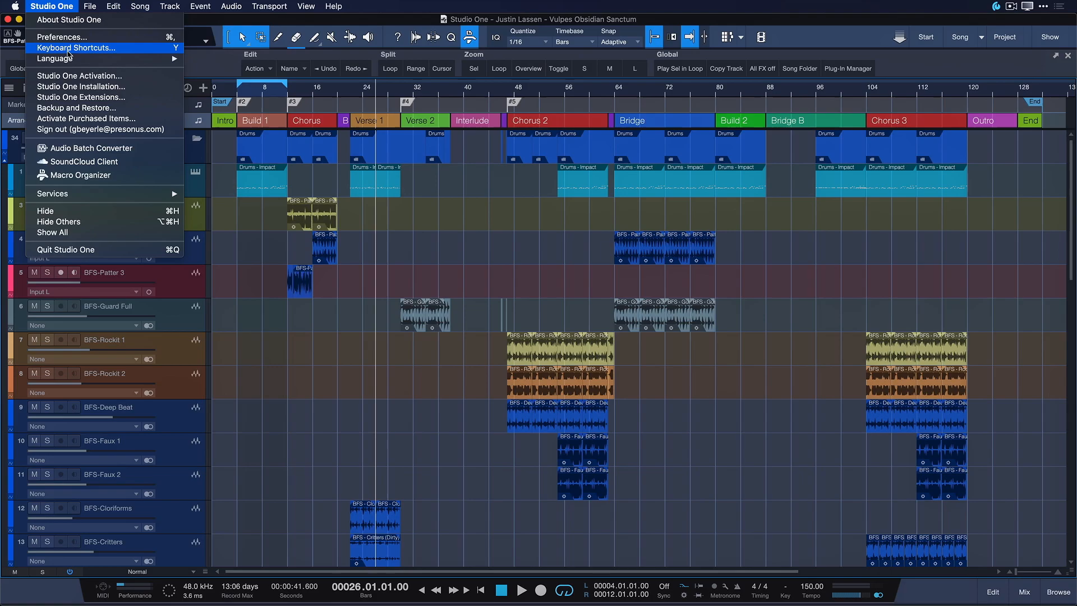
Search 'locate selection' in Keyboard Shortcuts and select Locate Selection End.
left_click(76, 48)
type("locate selec")
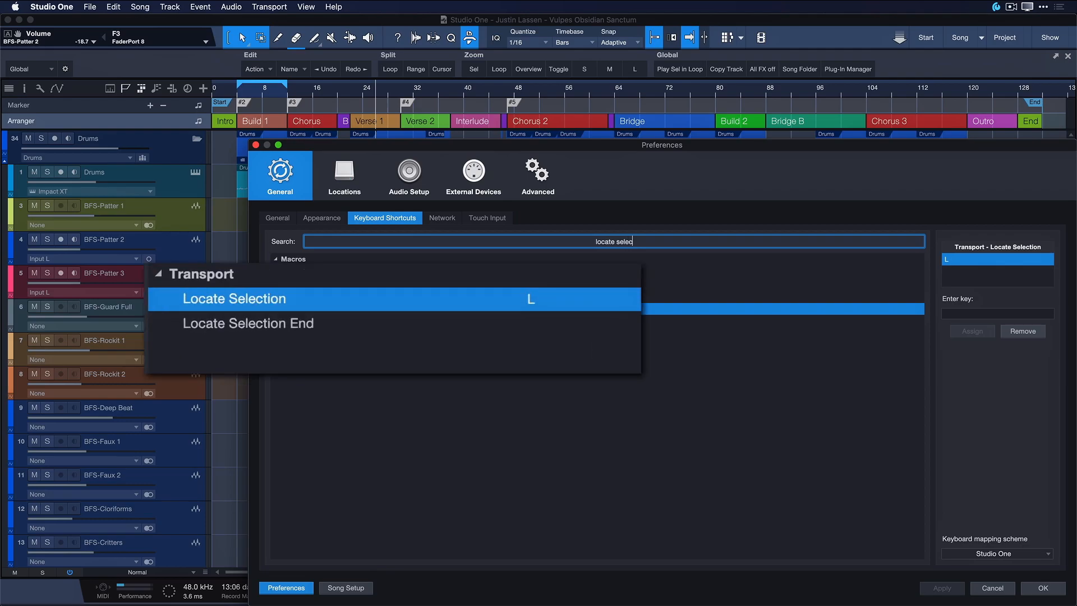
type("tion")
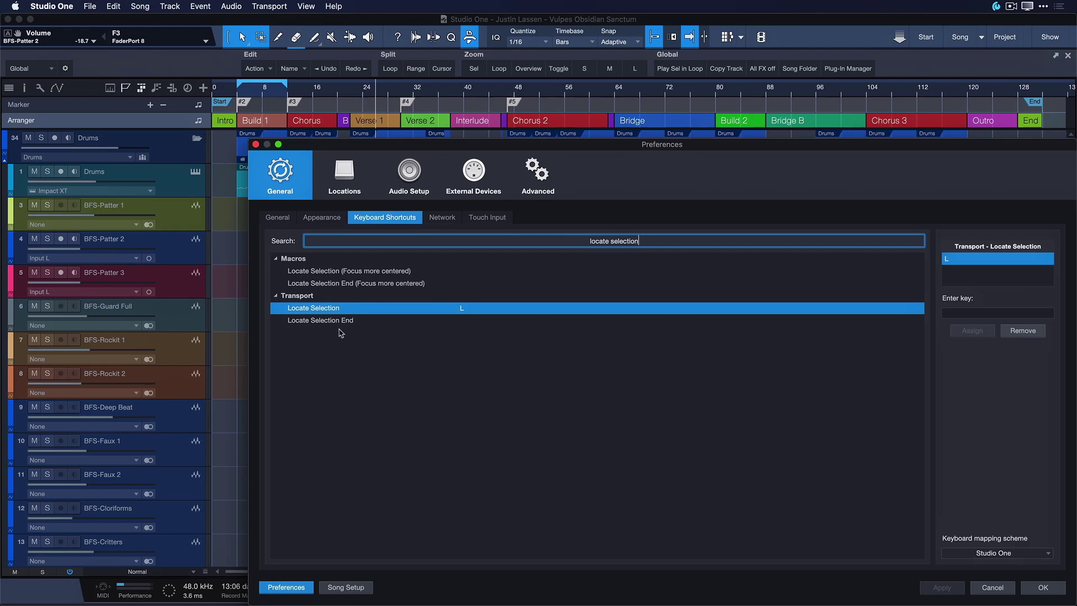
left_click(320, 320)
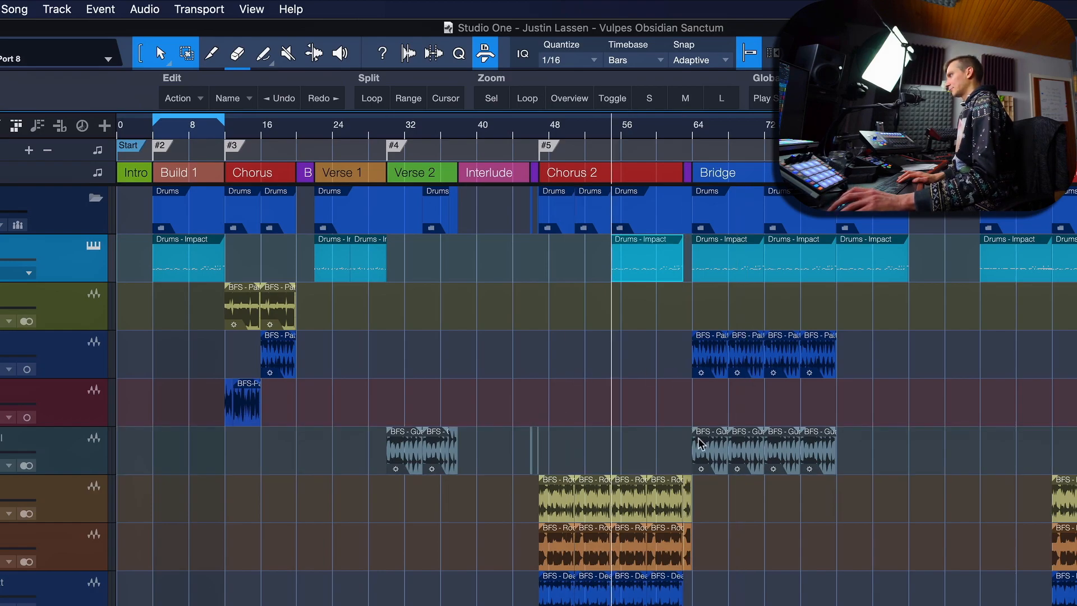
Select the early BFS-Patter events, then return to the Studio One menu.
left_click(278, 311)
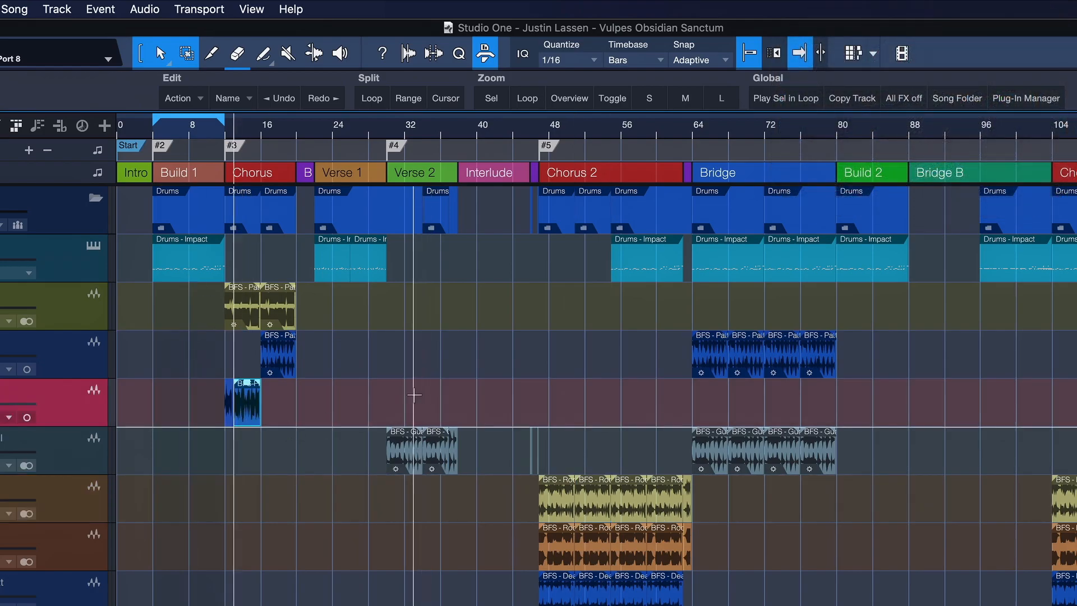
left_click(279, 354)
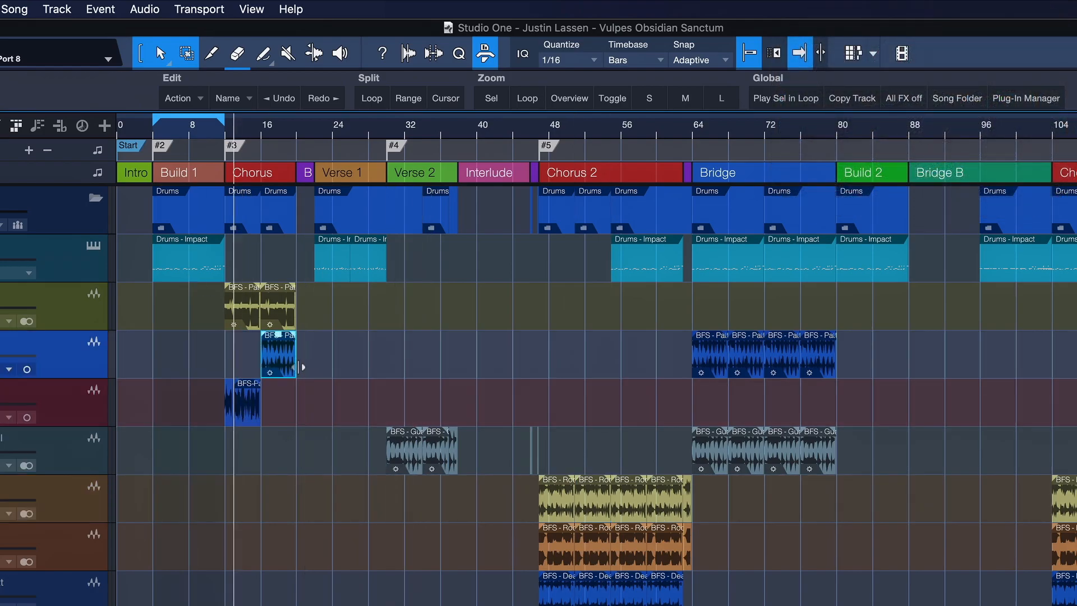
left_click(54, 6)
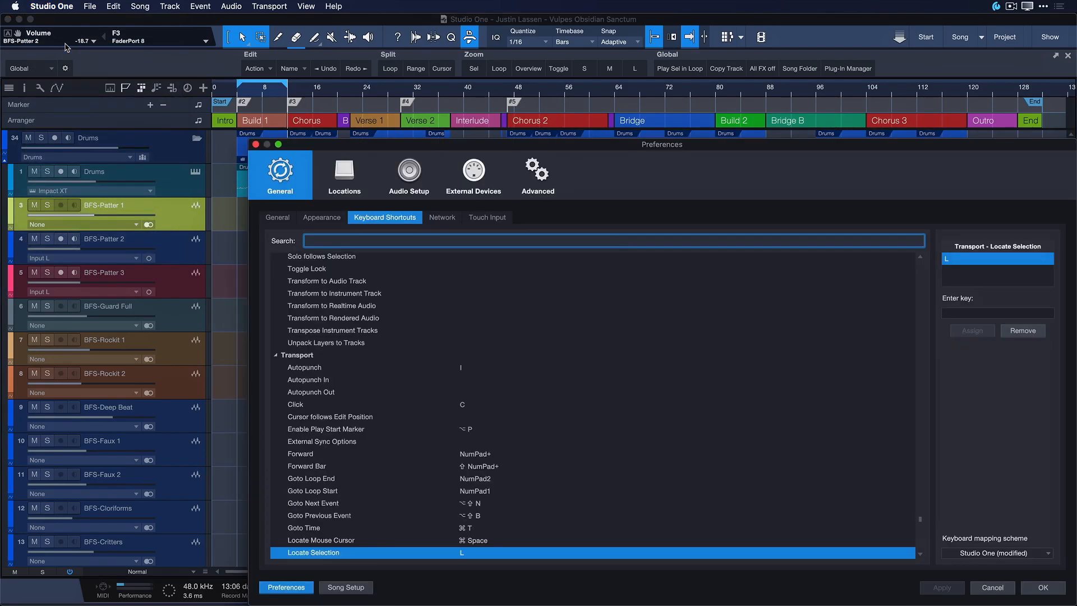
Search 'locate' and assign F16 to Transport > Locate Mouse Cursor.
type("locate")
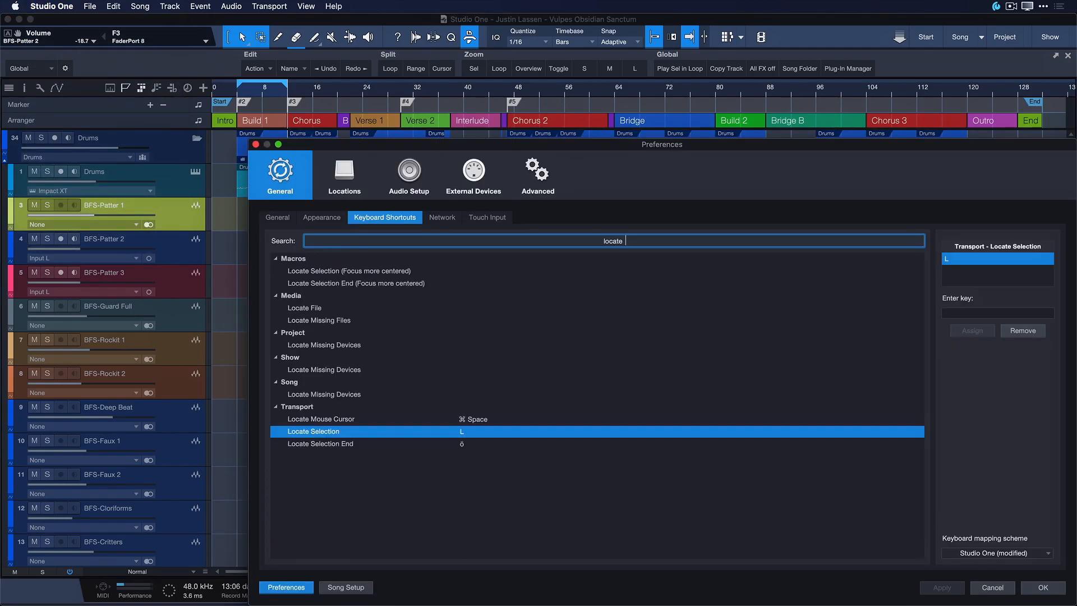
left_click(320, 419)
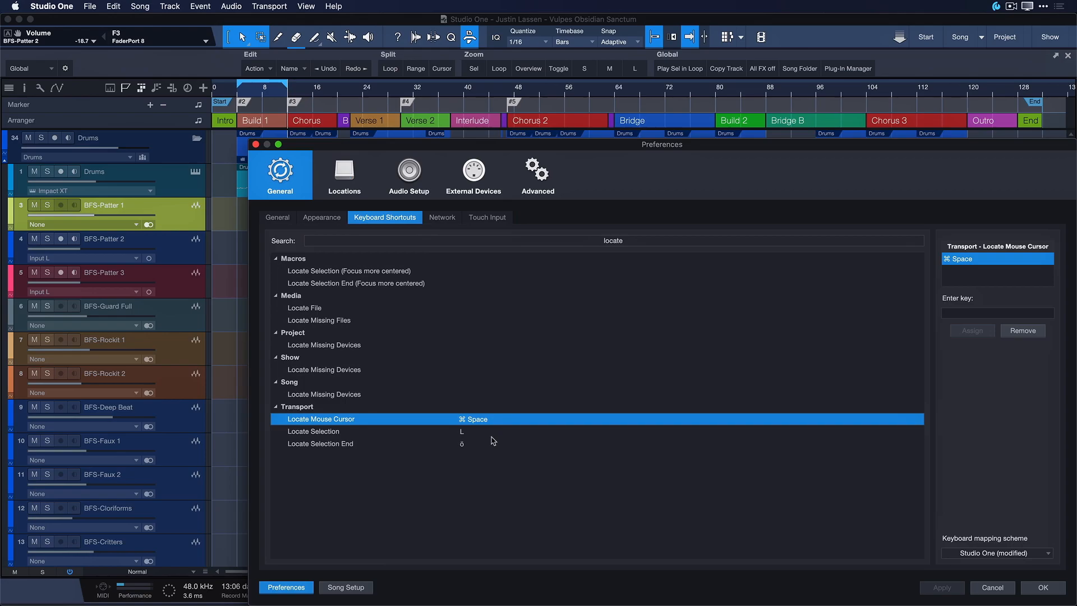
key("F16")
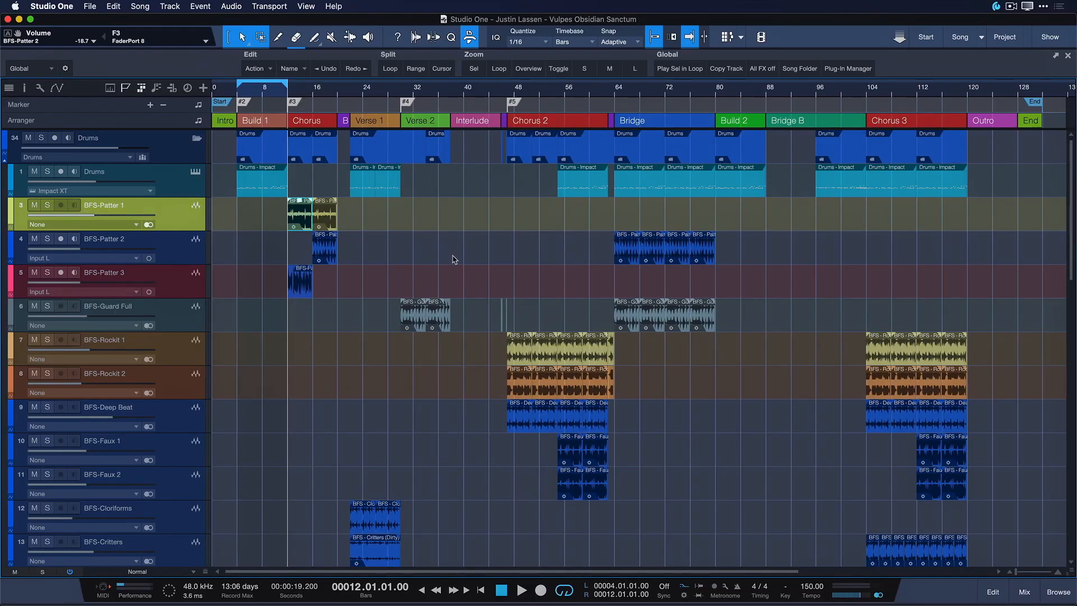
mouse_move(673, 261)
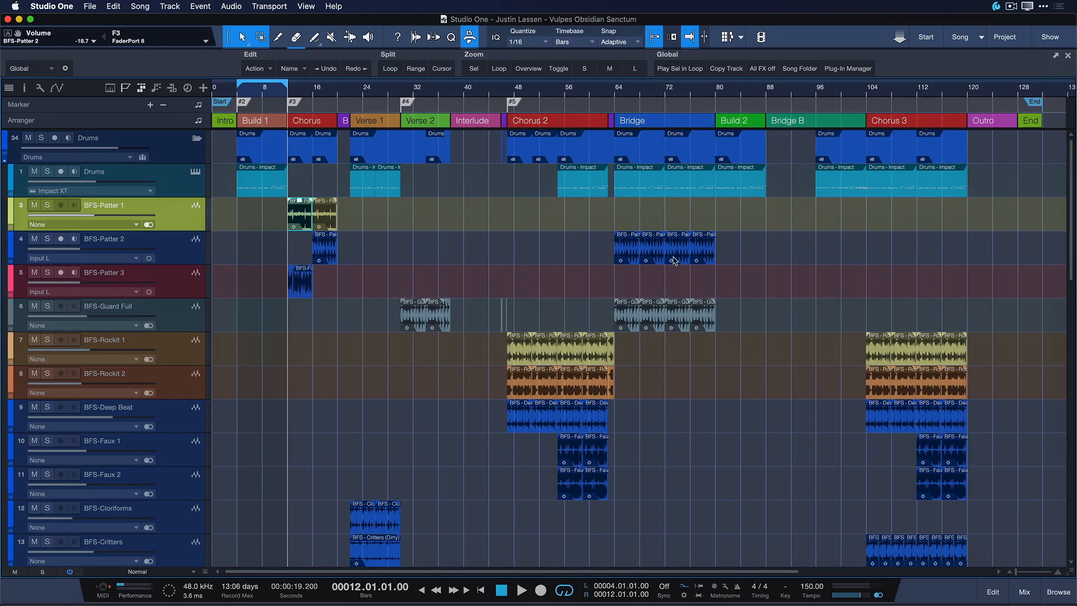
Jump the song position with F16 to bar 49, then select an early BFS-Patter 2 event.
key("F16")
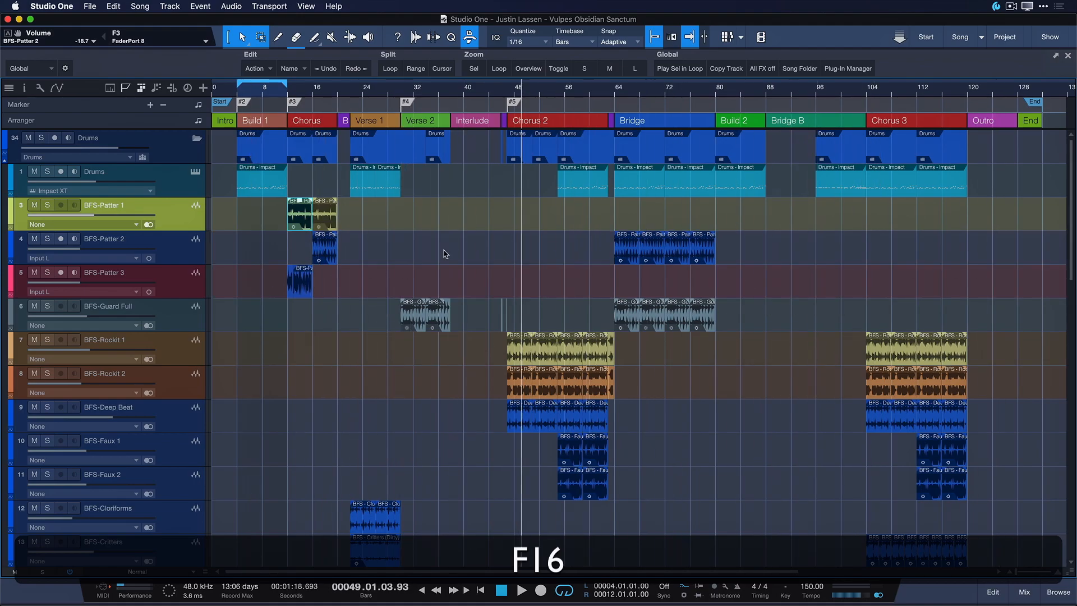
left_click(113, 239)
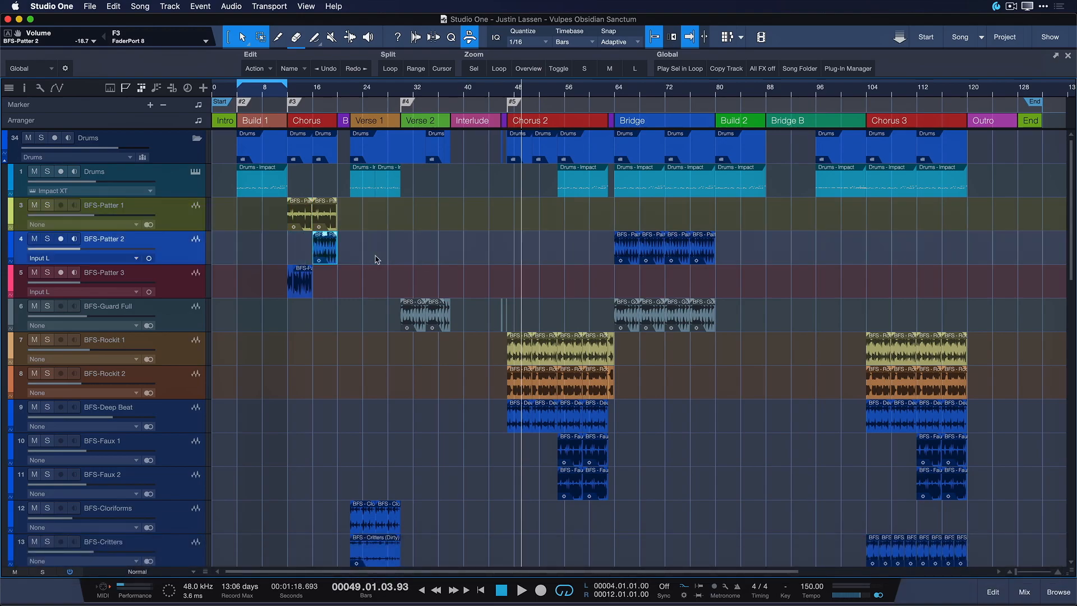
mouse_move(566, 256)
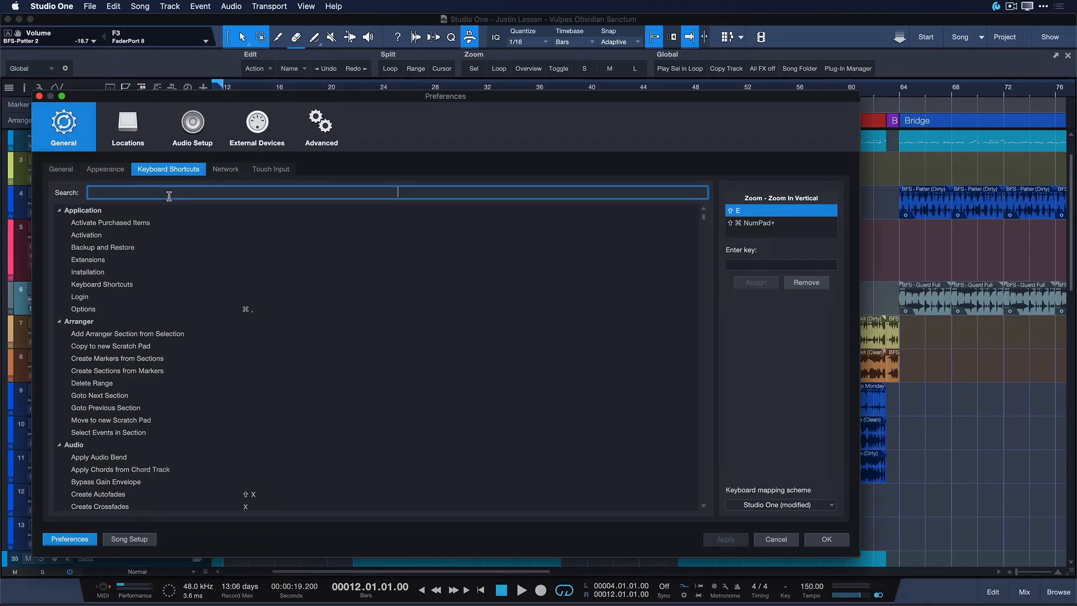
Filter Keyboard Shortcuts by 'hotspot' and check Navigation > Previous Hotspot's assigned shortcut.
type("h")
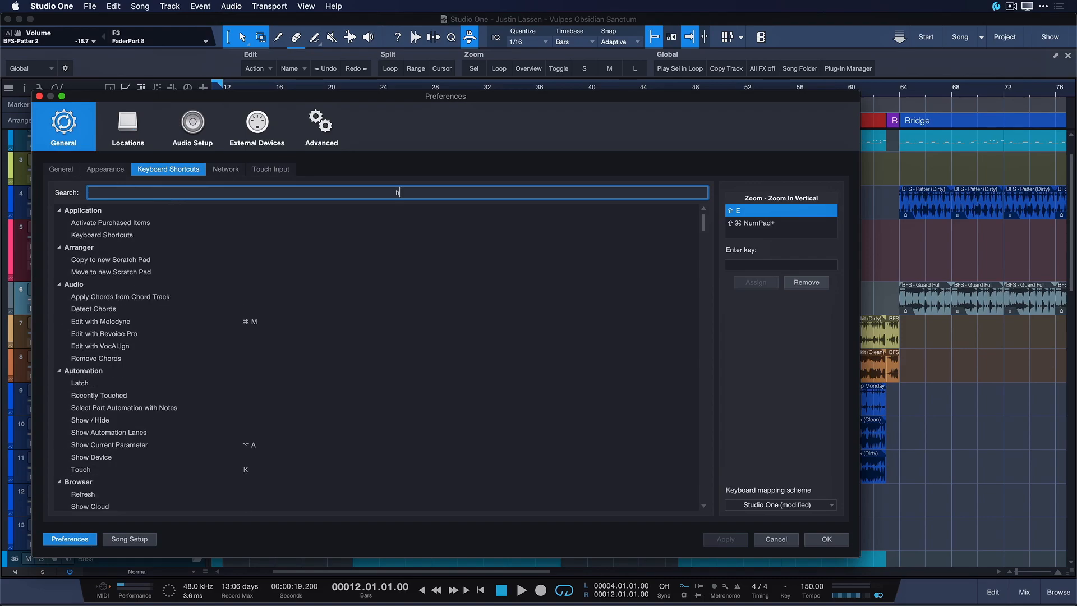
type("hotspot")
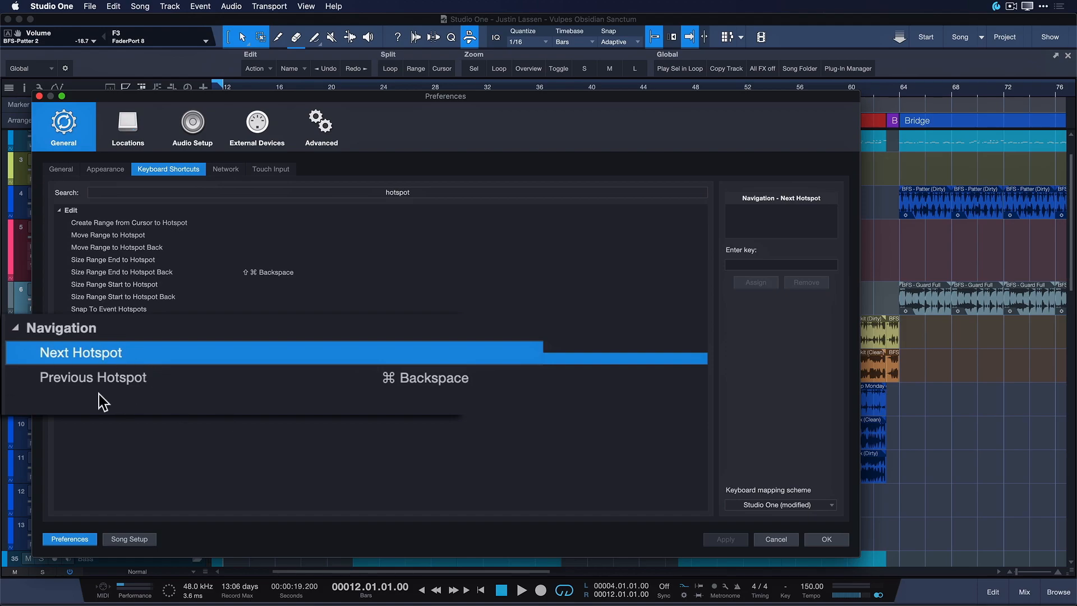
left_click(93, 377)
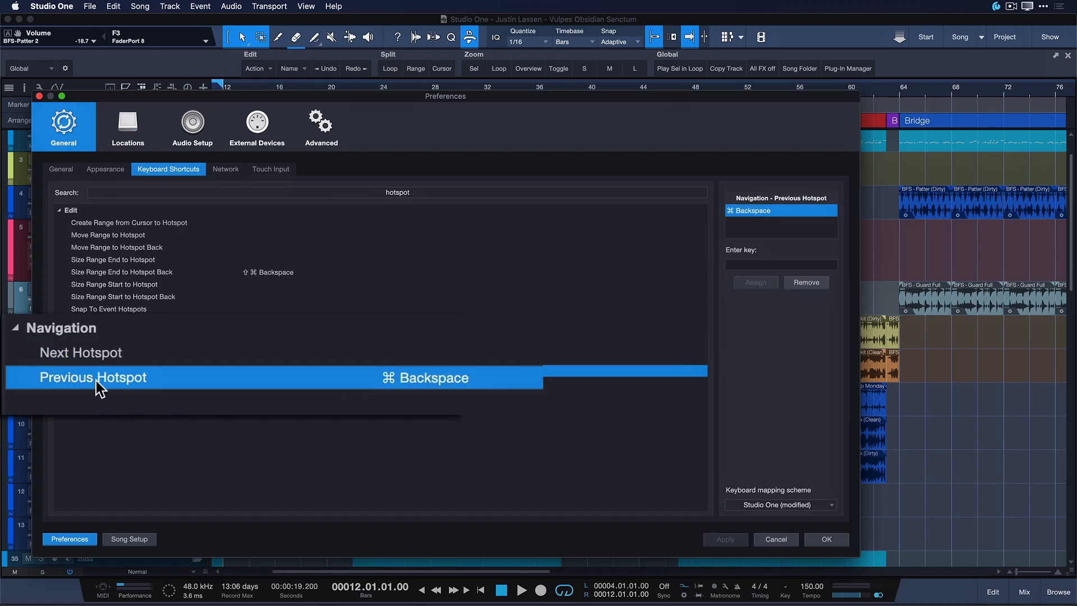